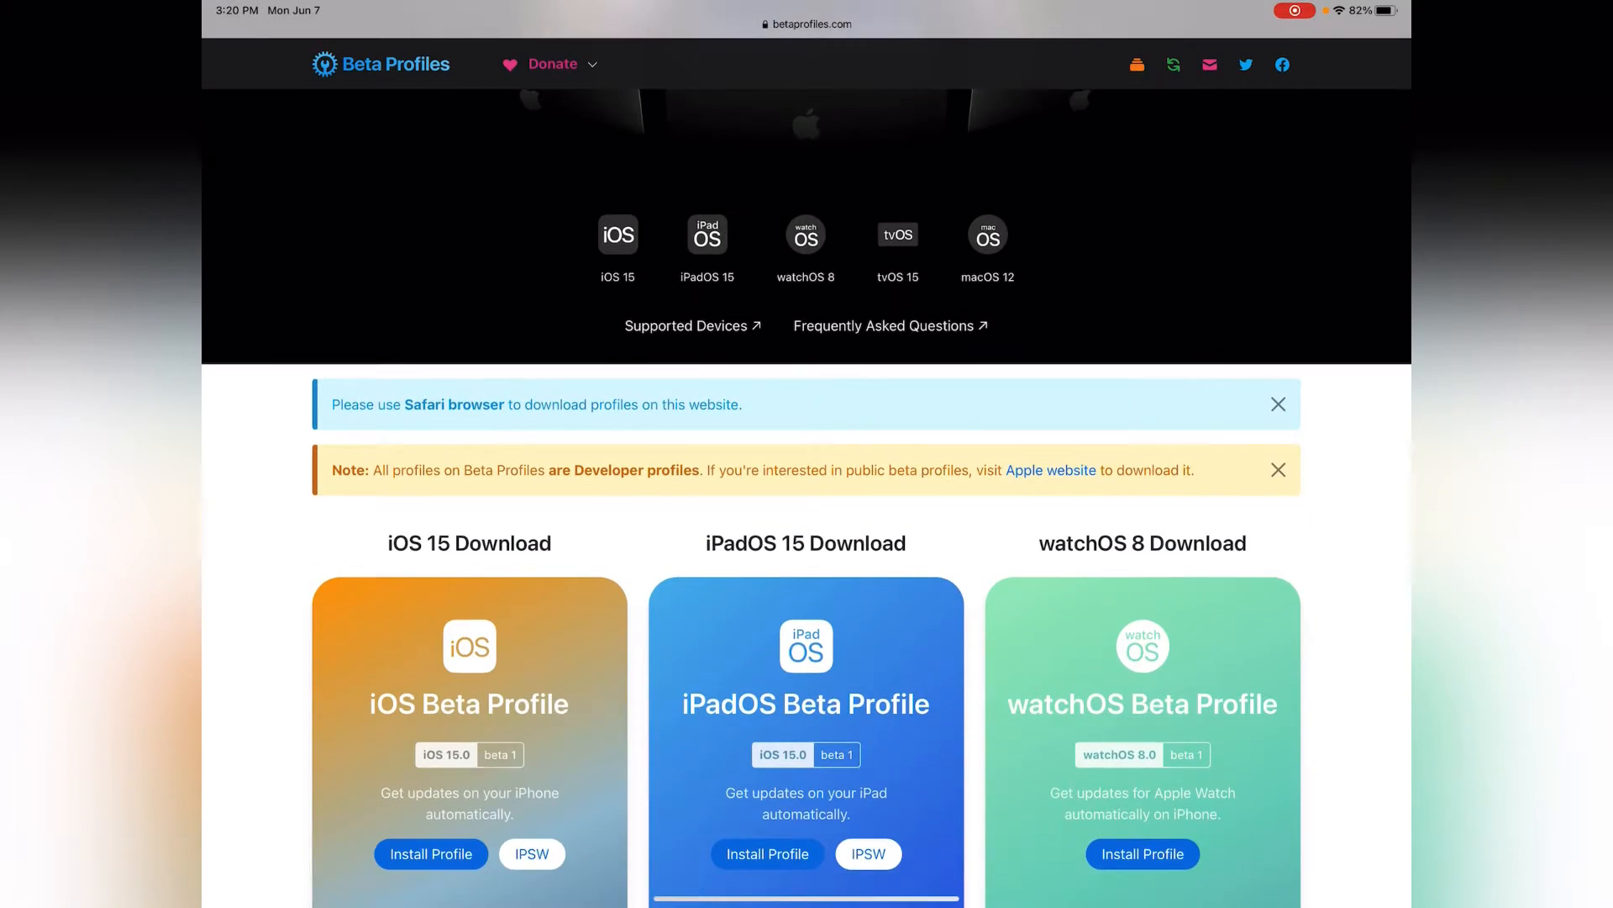
# - Scroll betaprofiles.com down to the iOS 15, iPadOS 15 and watchOS 8 download cards
pyautogui.scroll(-3)
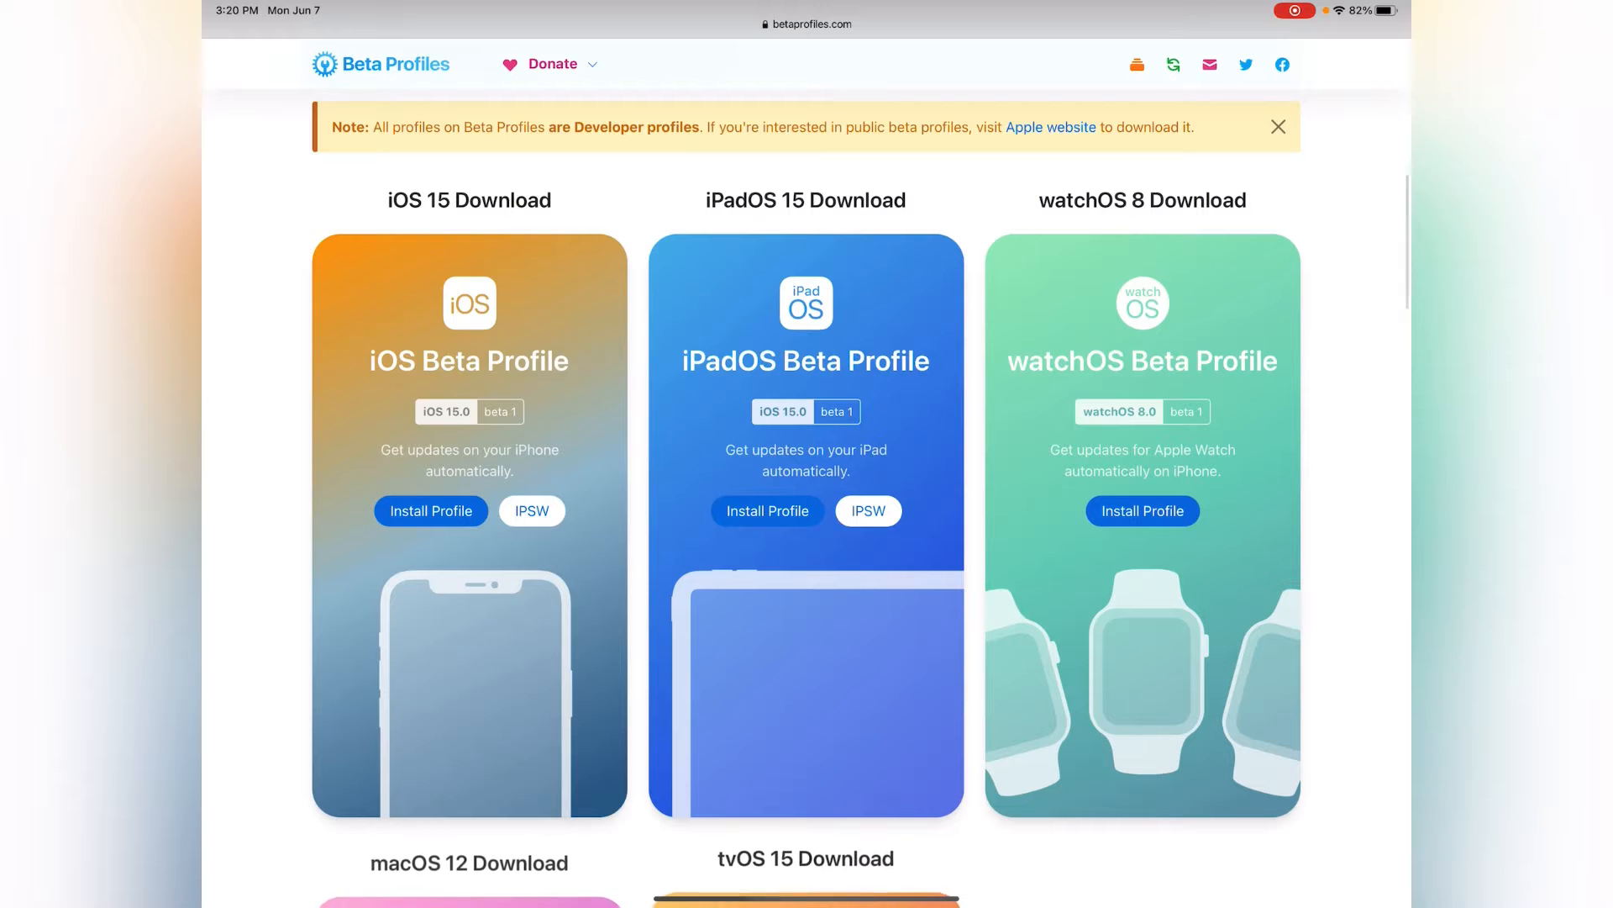
pyautogui.scroll(-3)
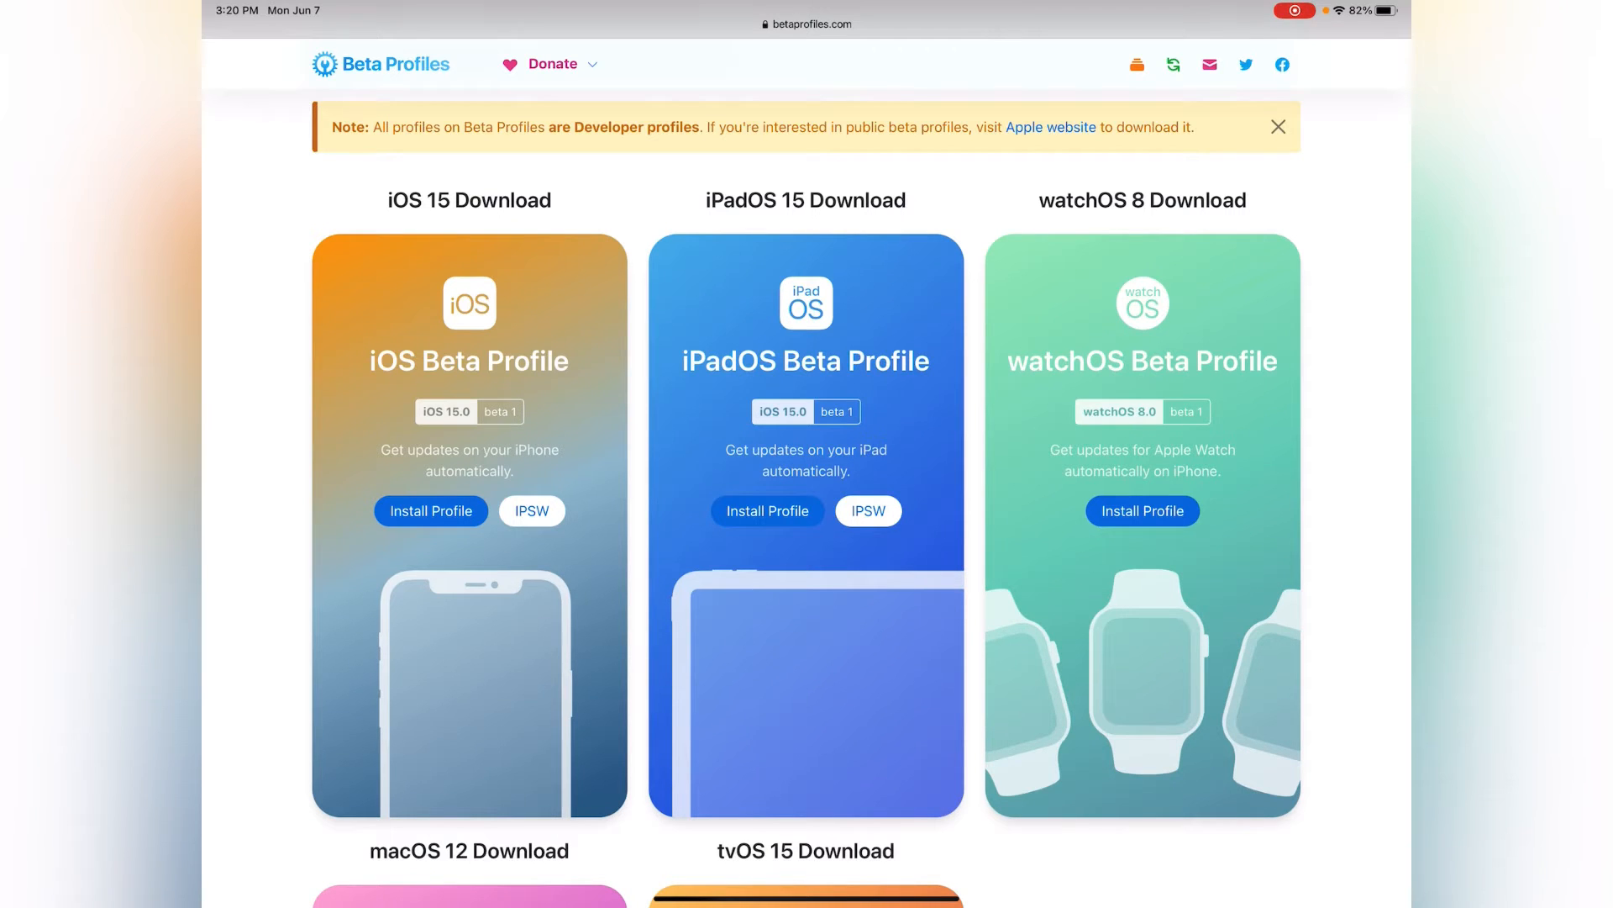
# - Download the iPadOS 15 beta profile, accepting the beta warning and allowing the download
pyautogui.click(766, 510)
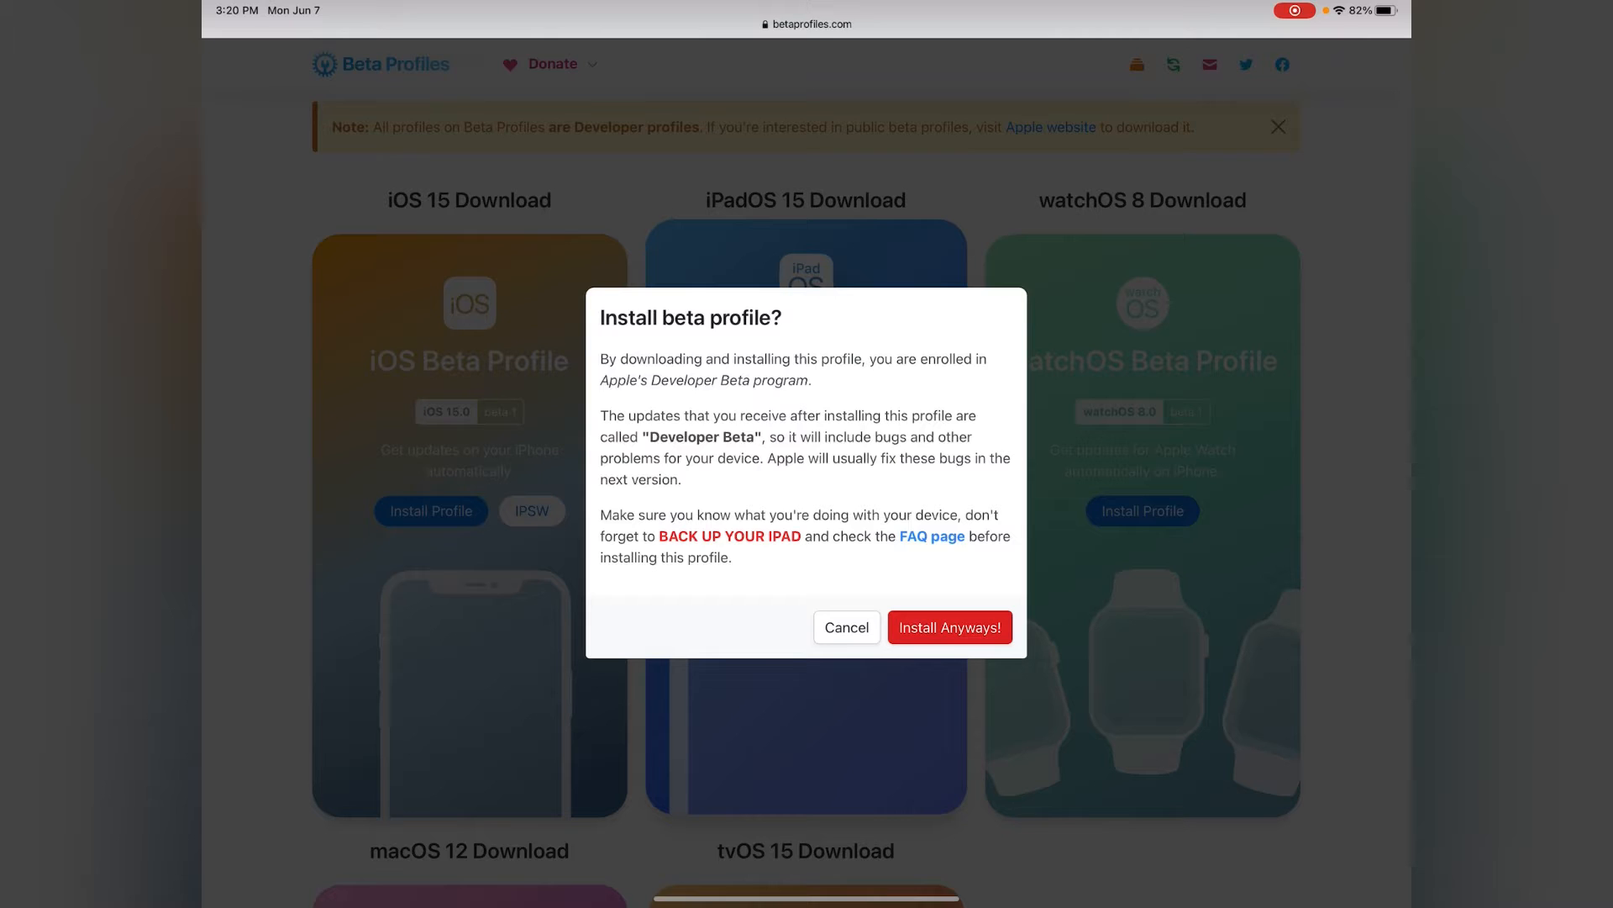
pyautogui.click(948, 627)
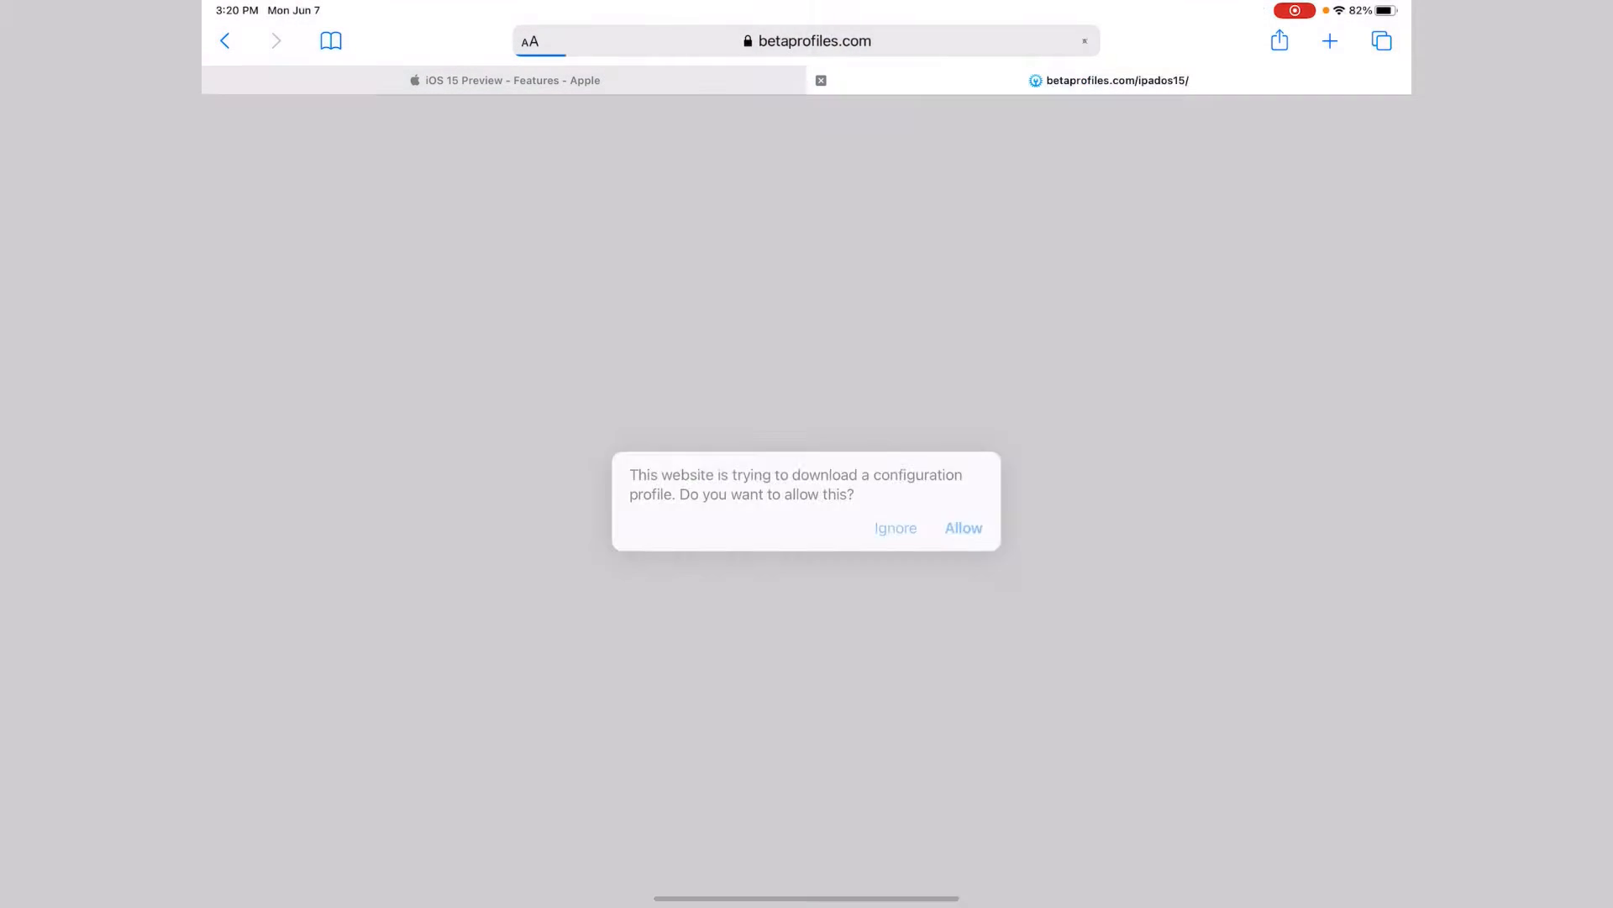
pyautogui.click(962, 528)
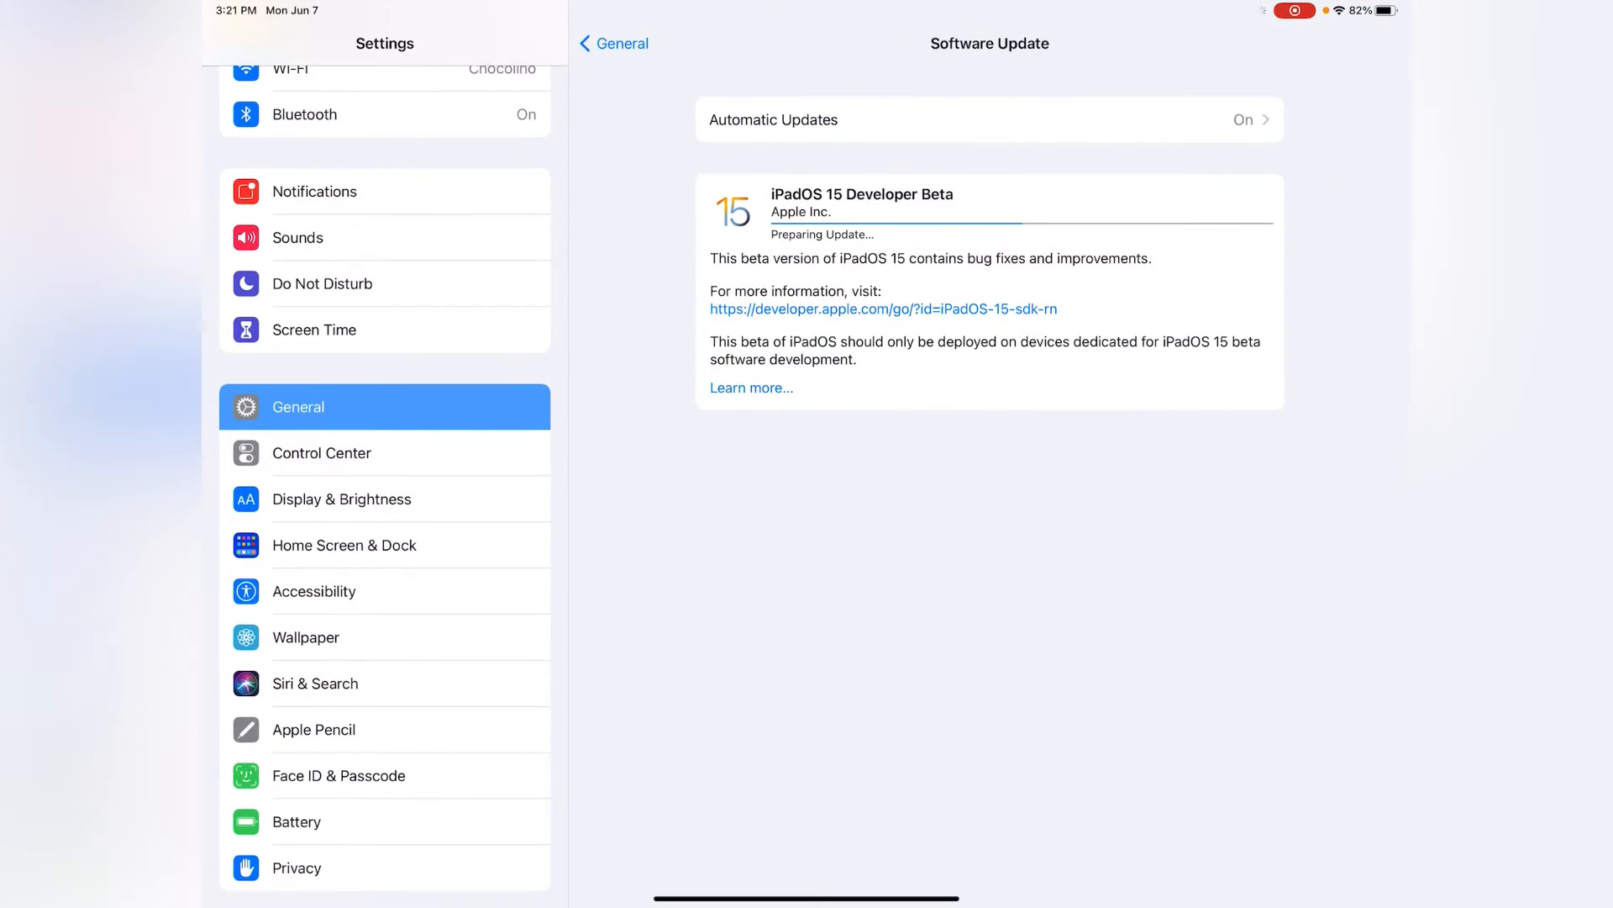
# - Install the downloaded iOS 15 & iPadOS 15 Beta Software Profile from General > Profiles
pyautogui.scroll(-3)
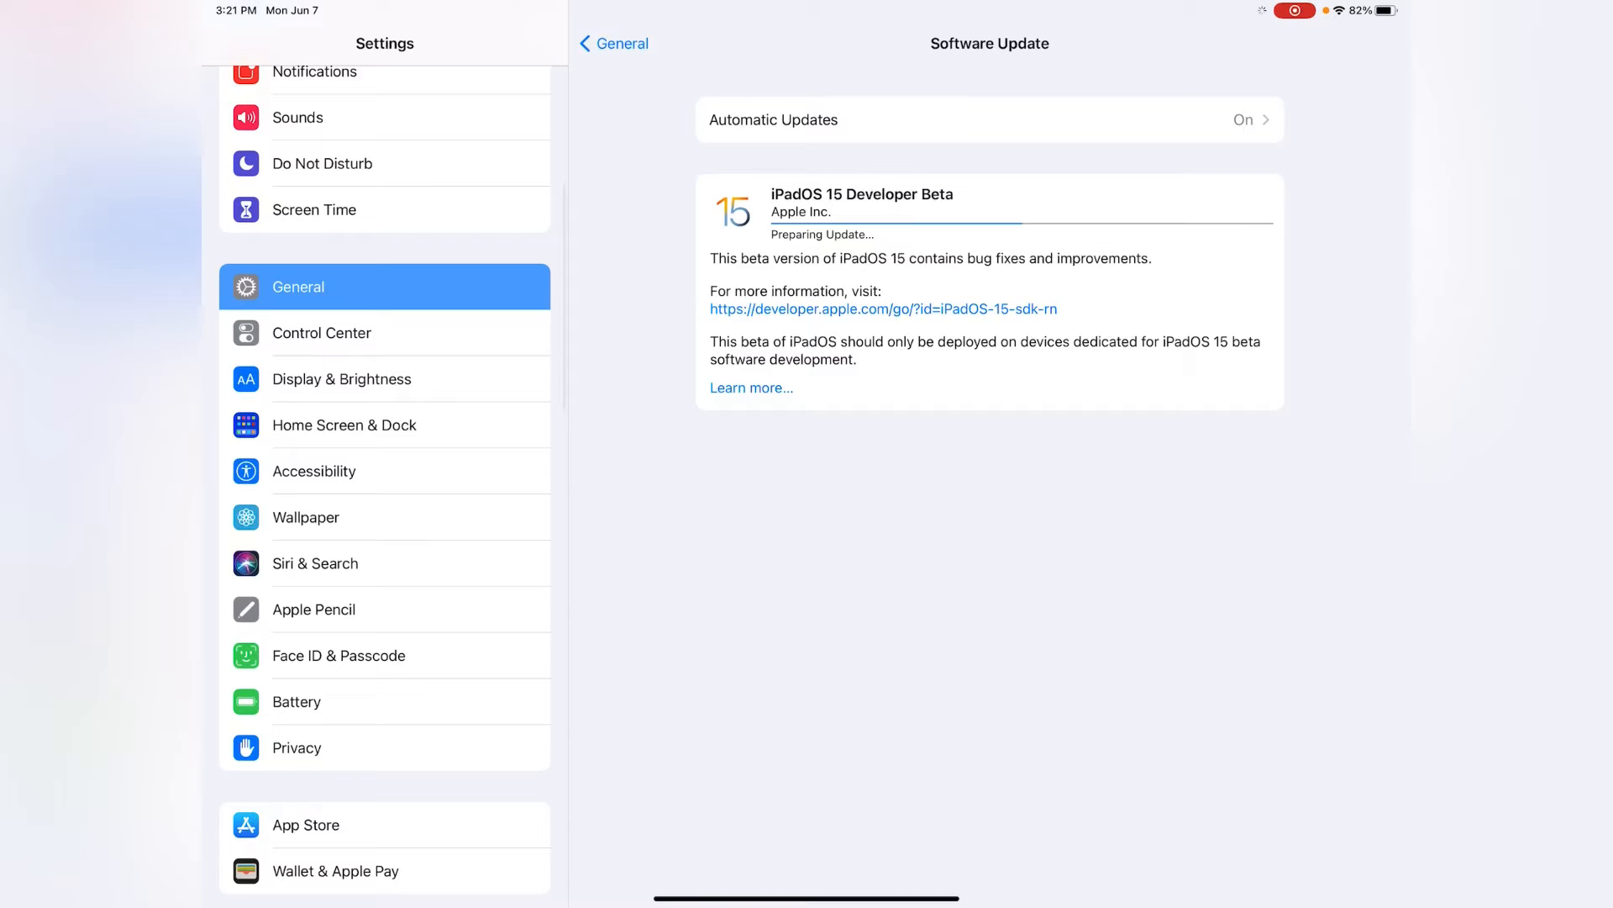
pyautogui.click(614, 42)
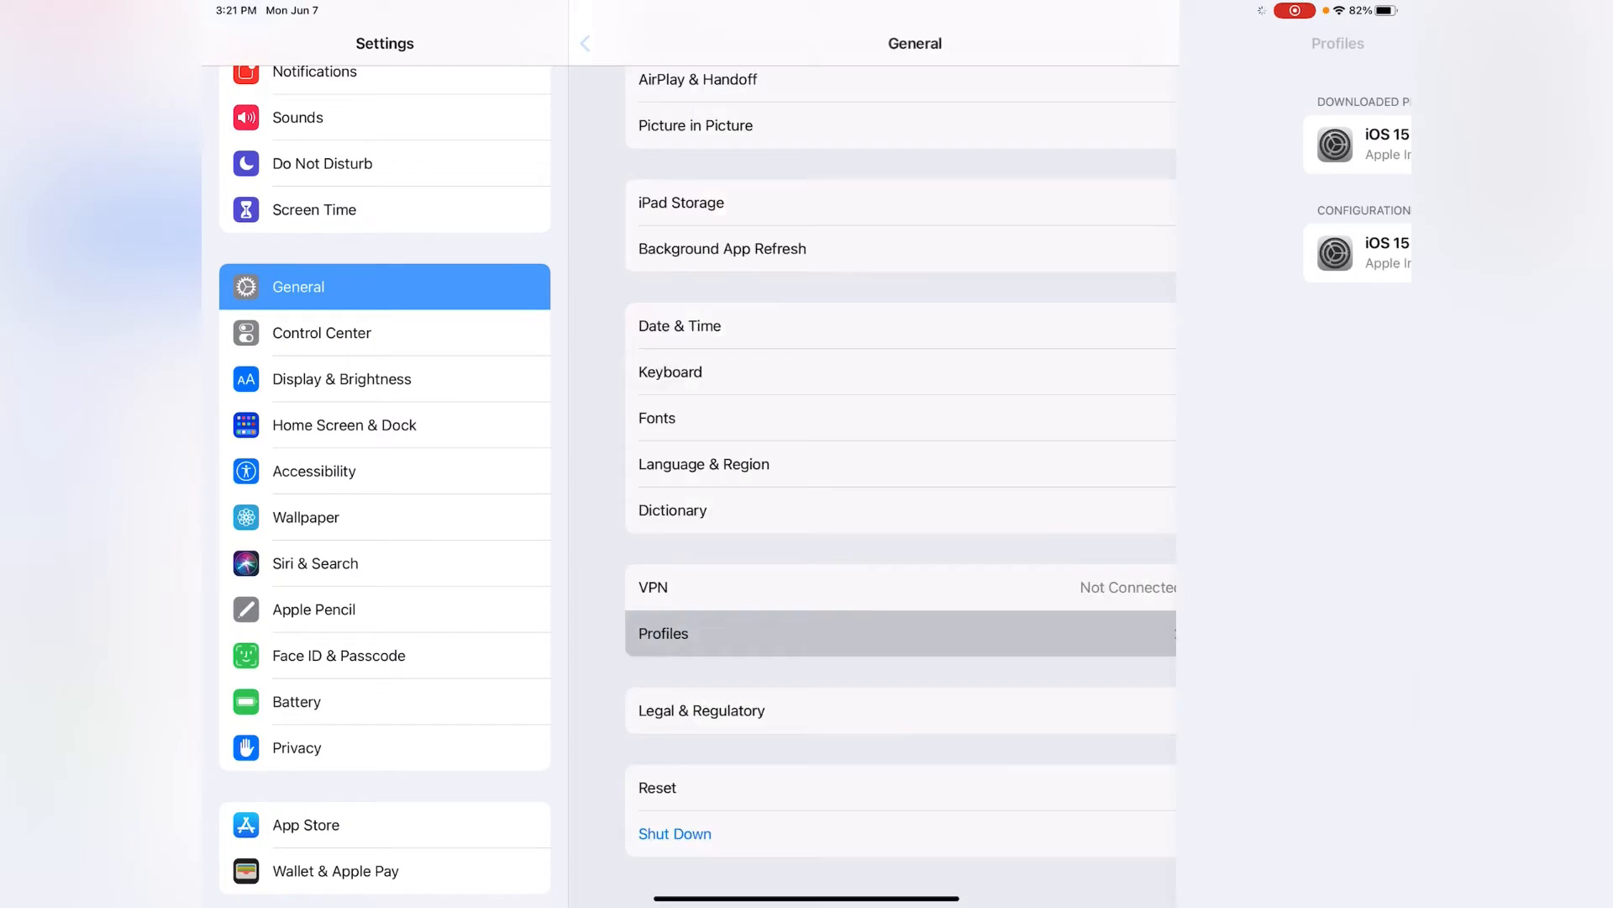
pyautogui.click(664, 633)
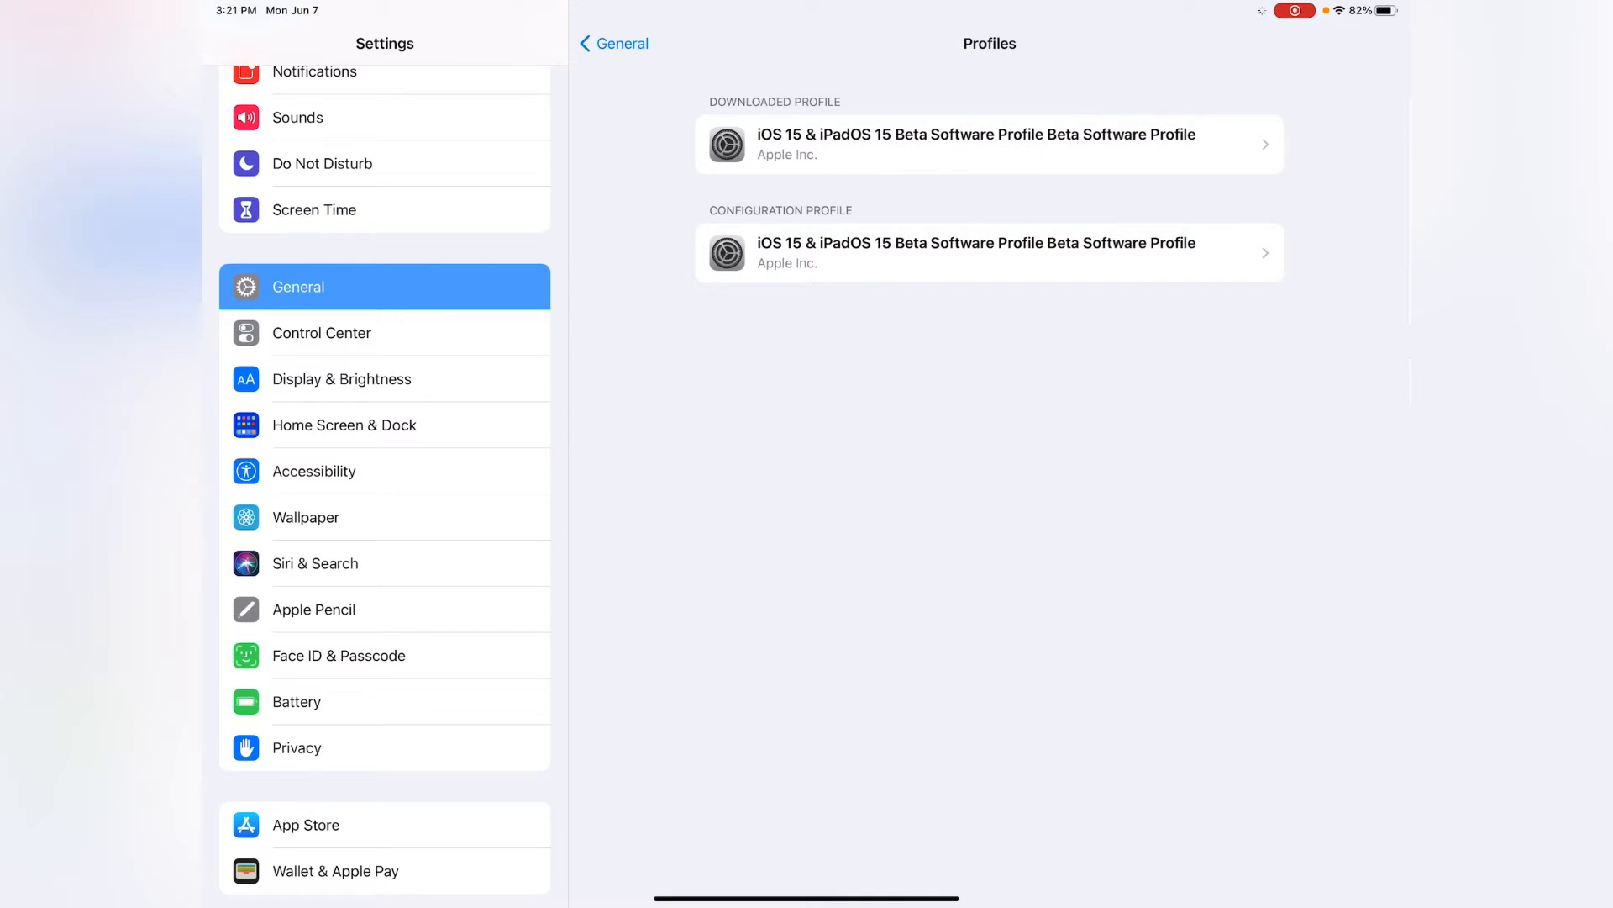
pyautogui.click(972, 143)
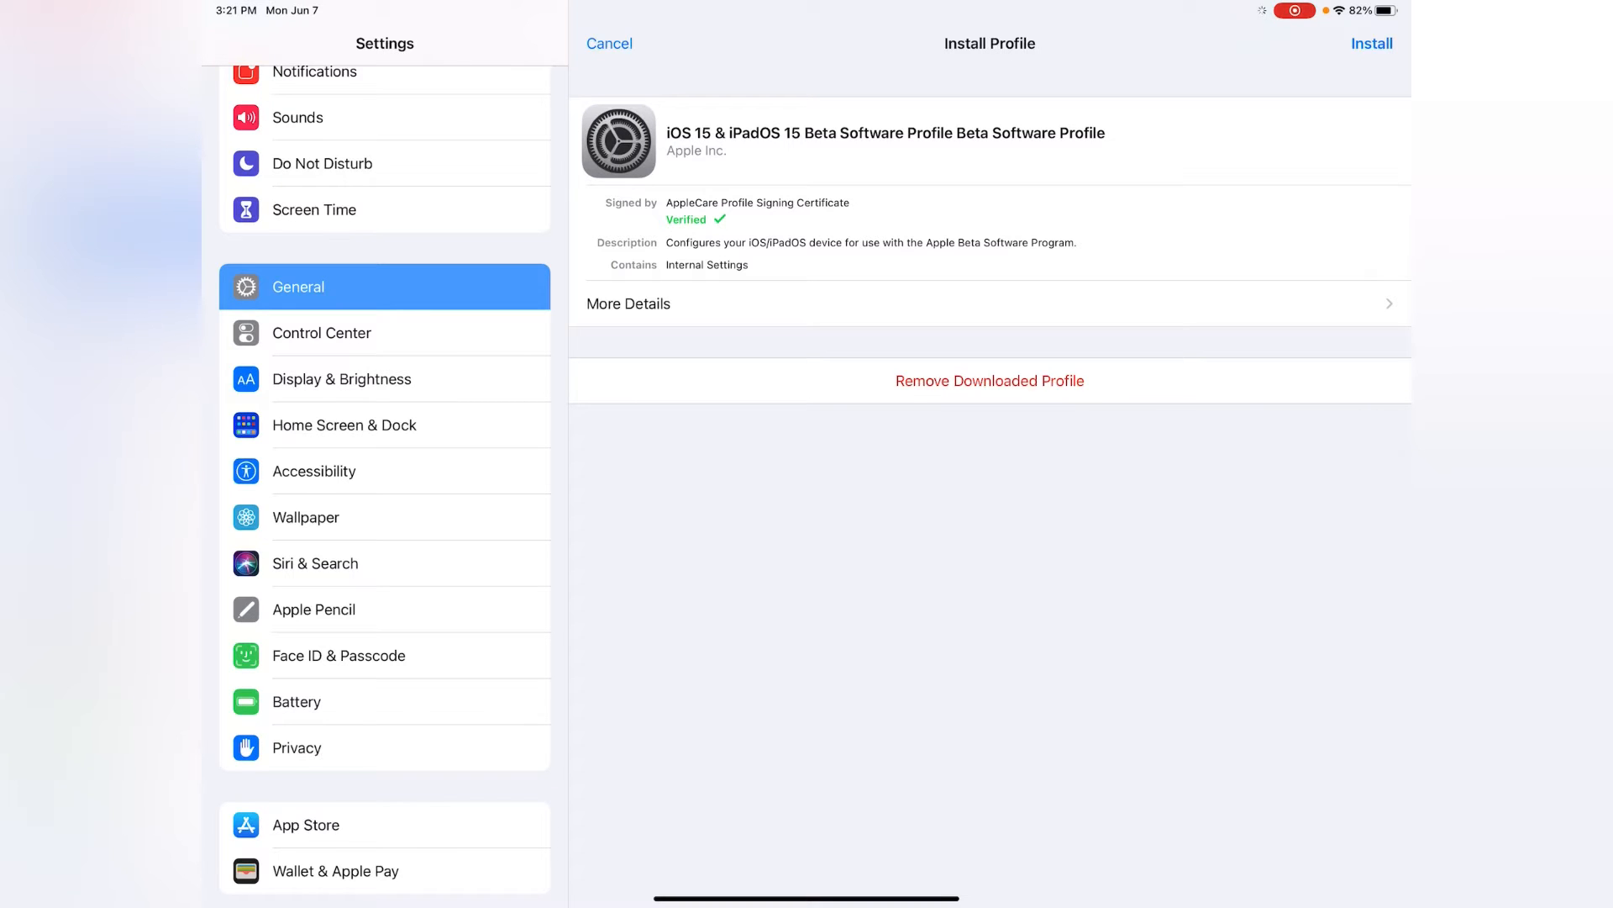
pyautogui.click(609, 43)
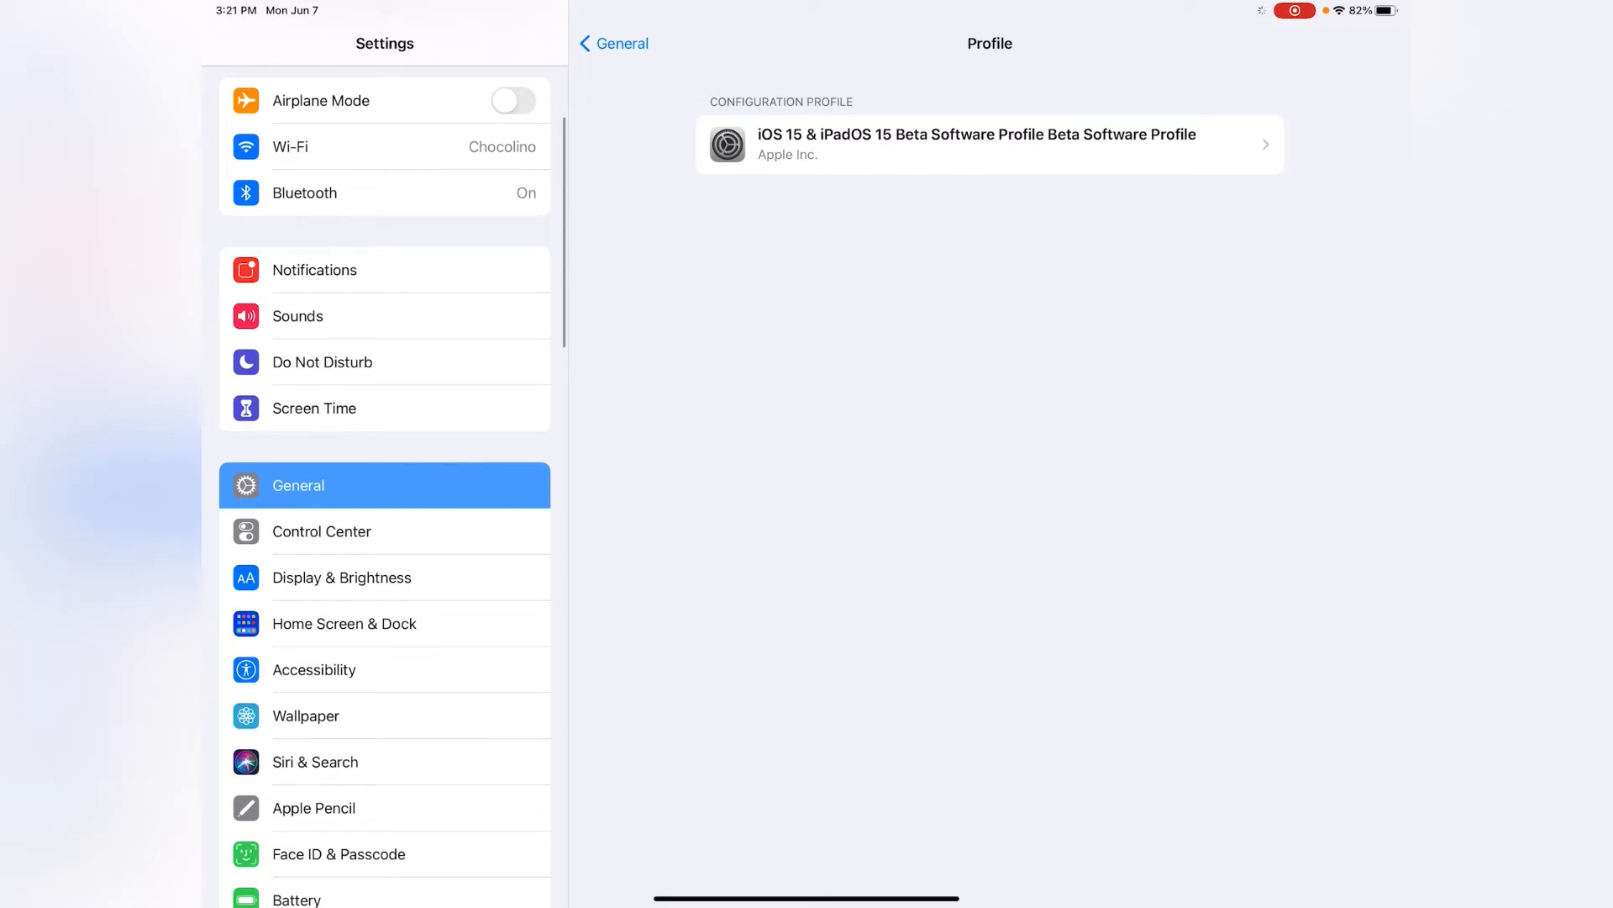
# - Return to General to reach Software Update showing iPadOS 15 Developer Beta preparing
pyautogui.click(614, 42)
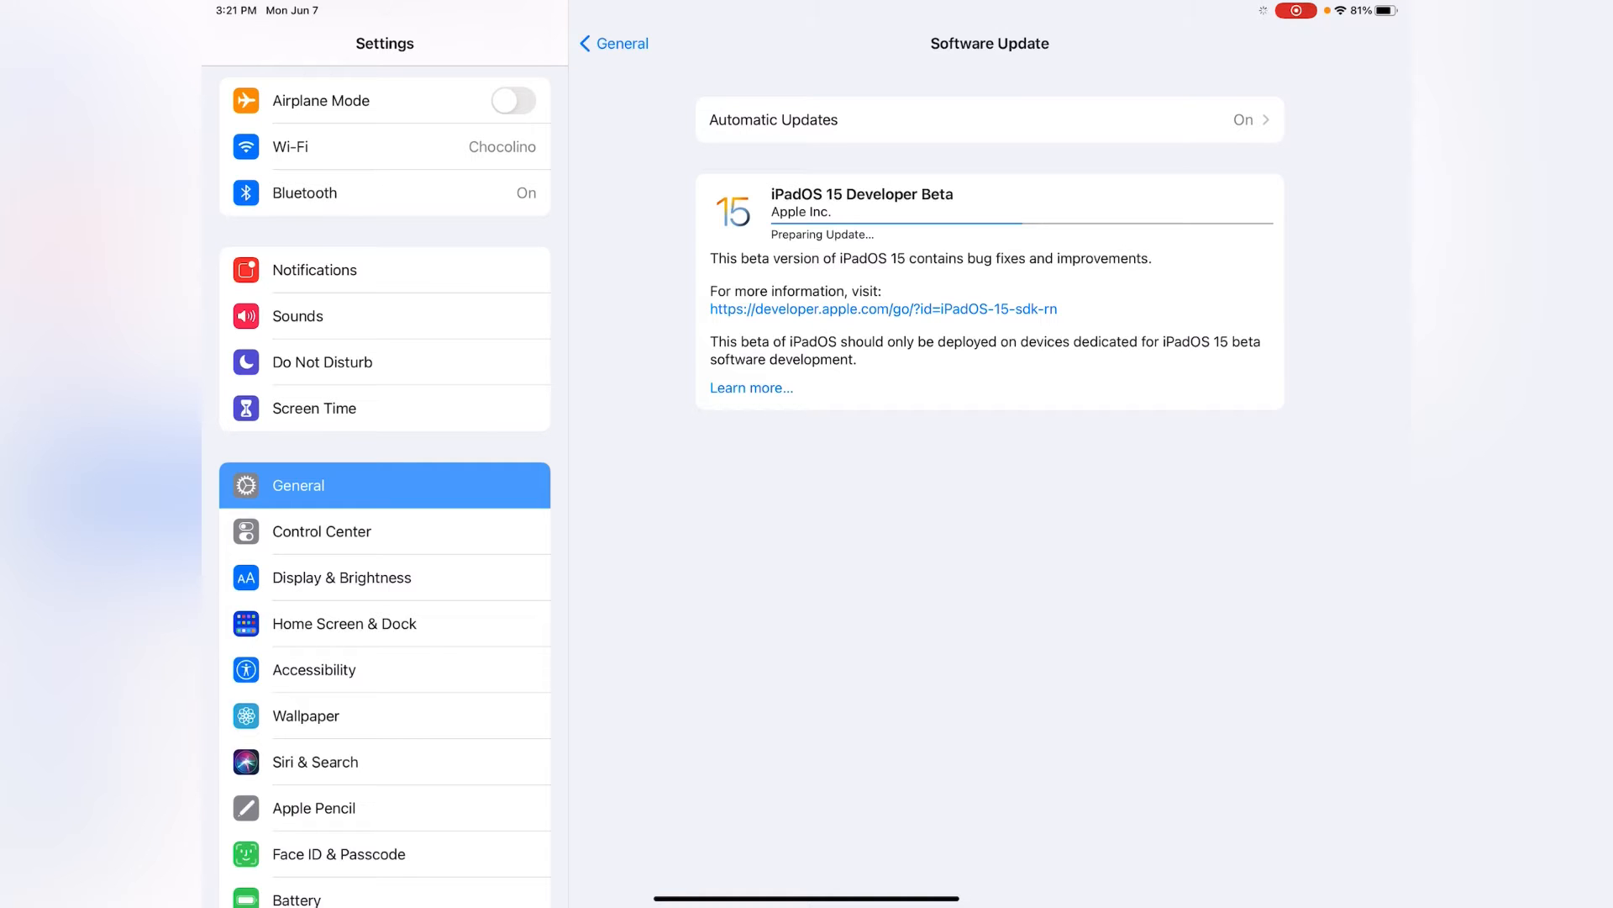
pyautogui.click(613, 43)
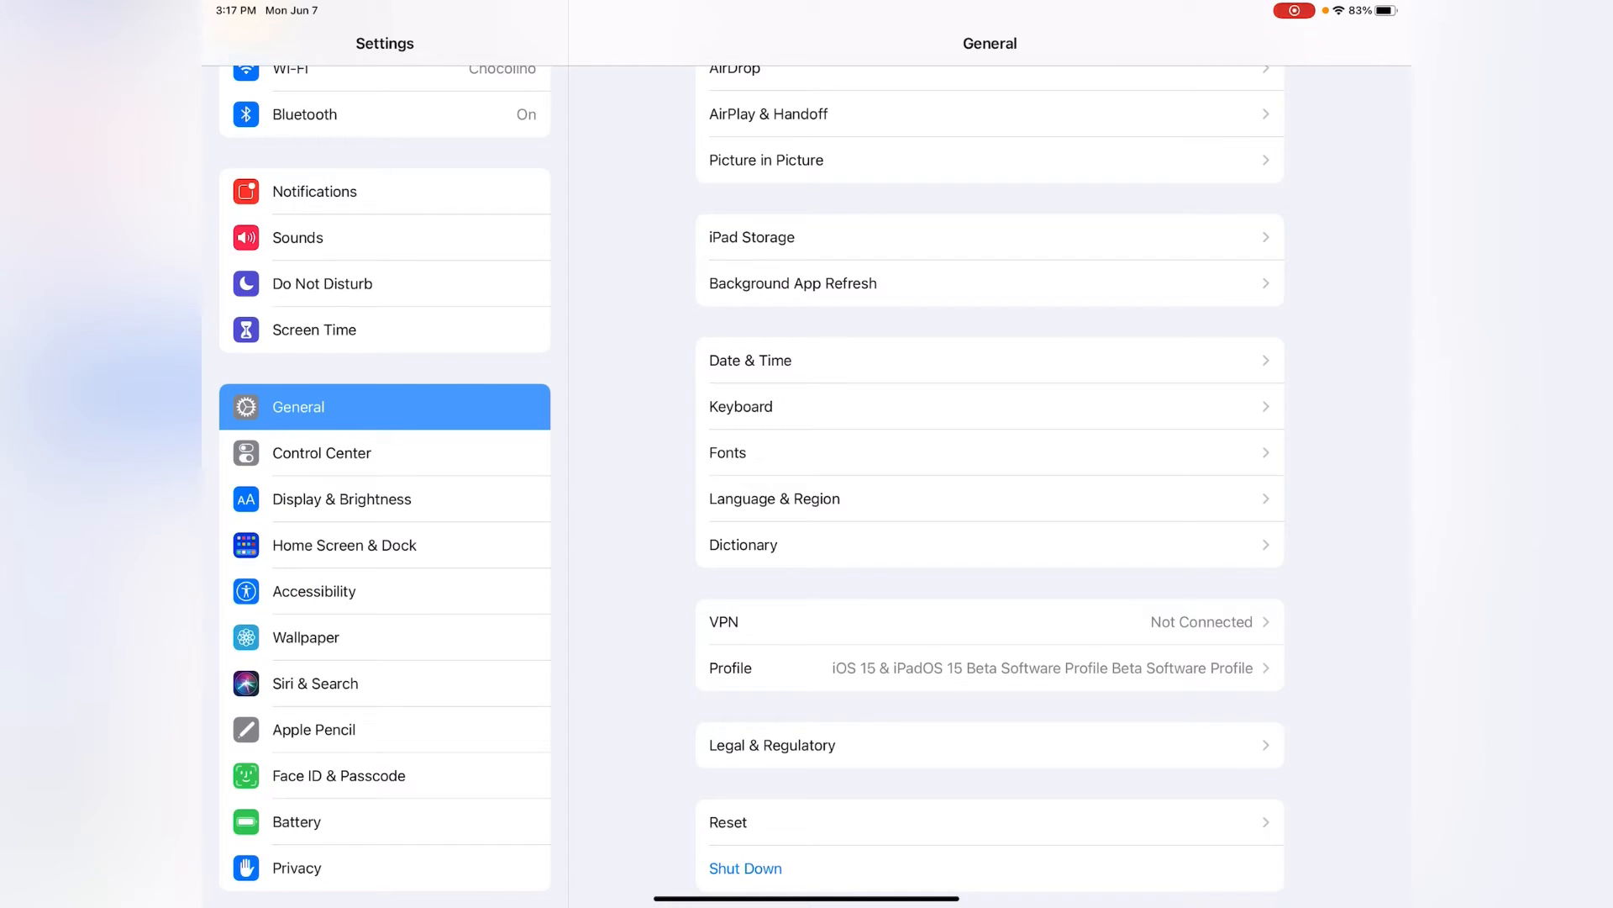
# - Check the installed iOS 15 & iPadOS 15 Beta Software Profile, then return to General
pyautogui.click(988, 666)
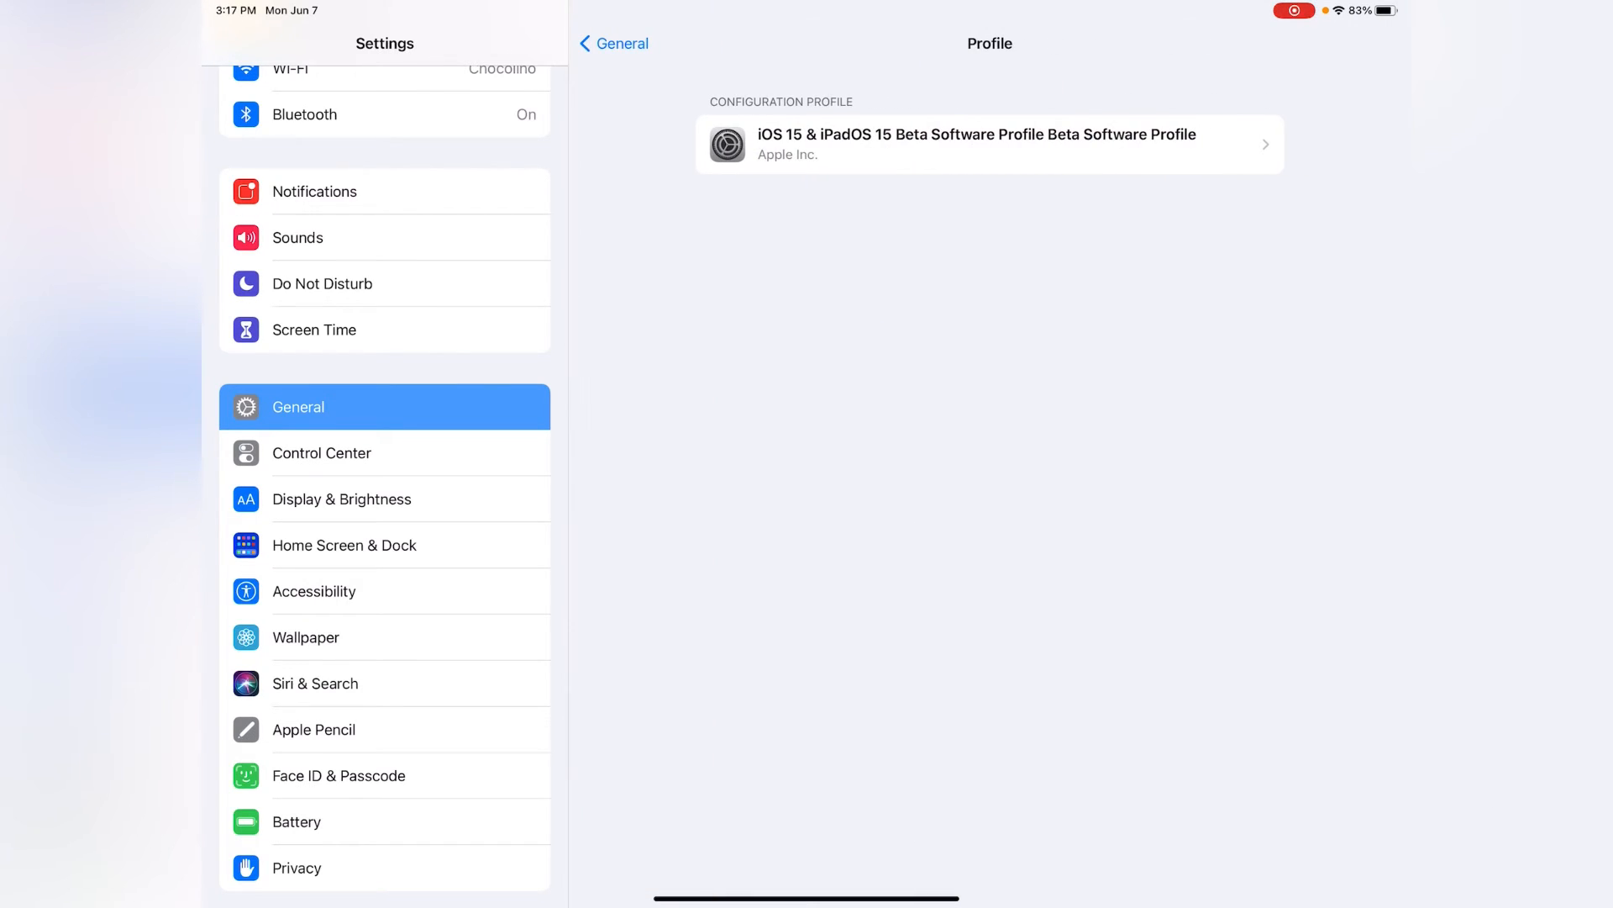
pyautogui.click(614, 43)
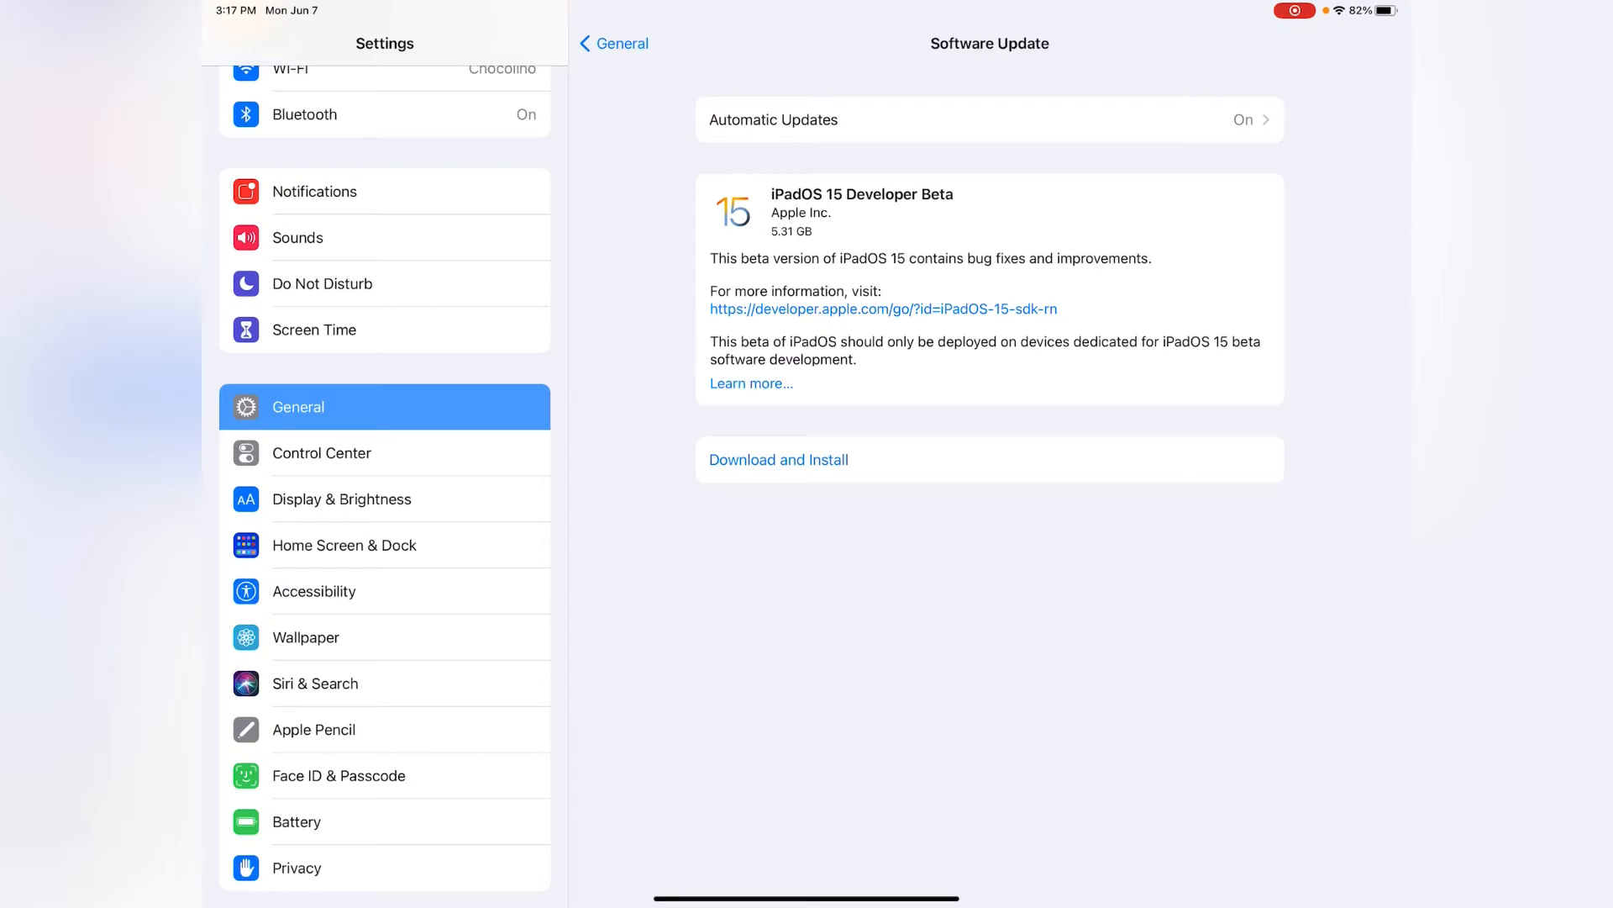
pyautogui.click(779, 458)
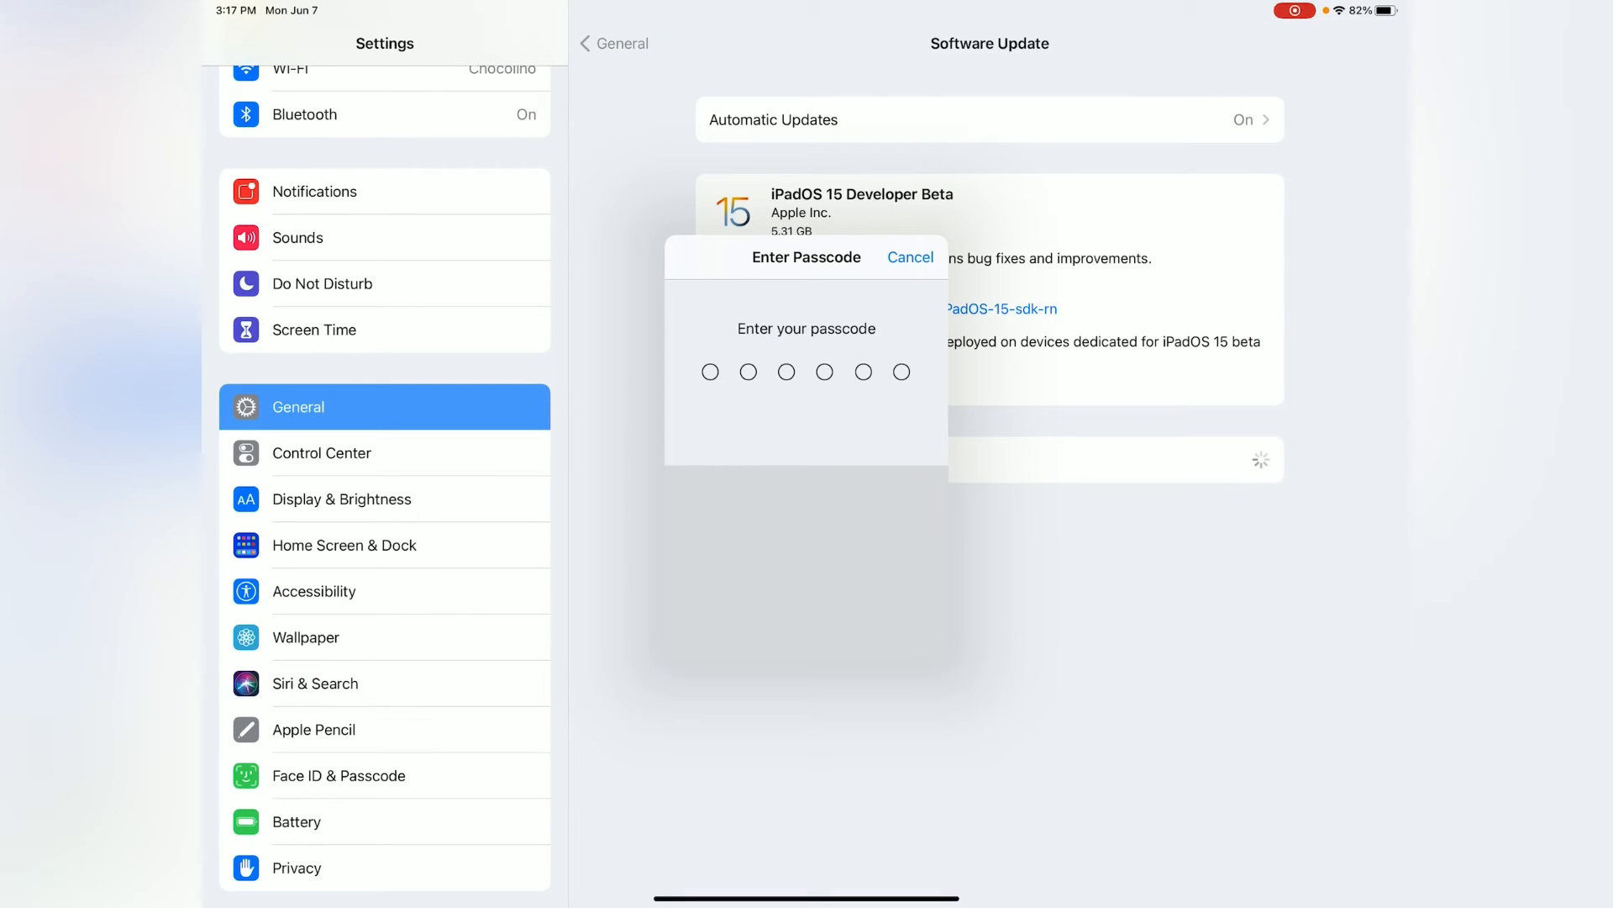
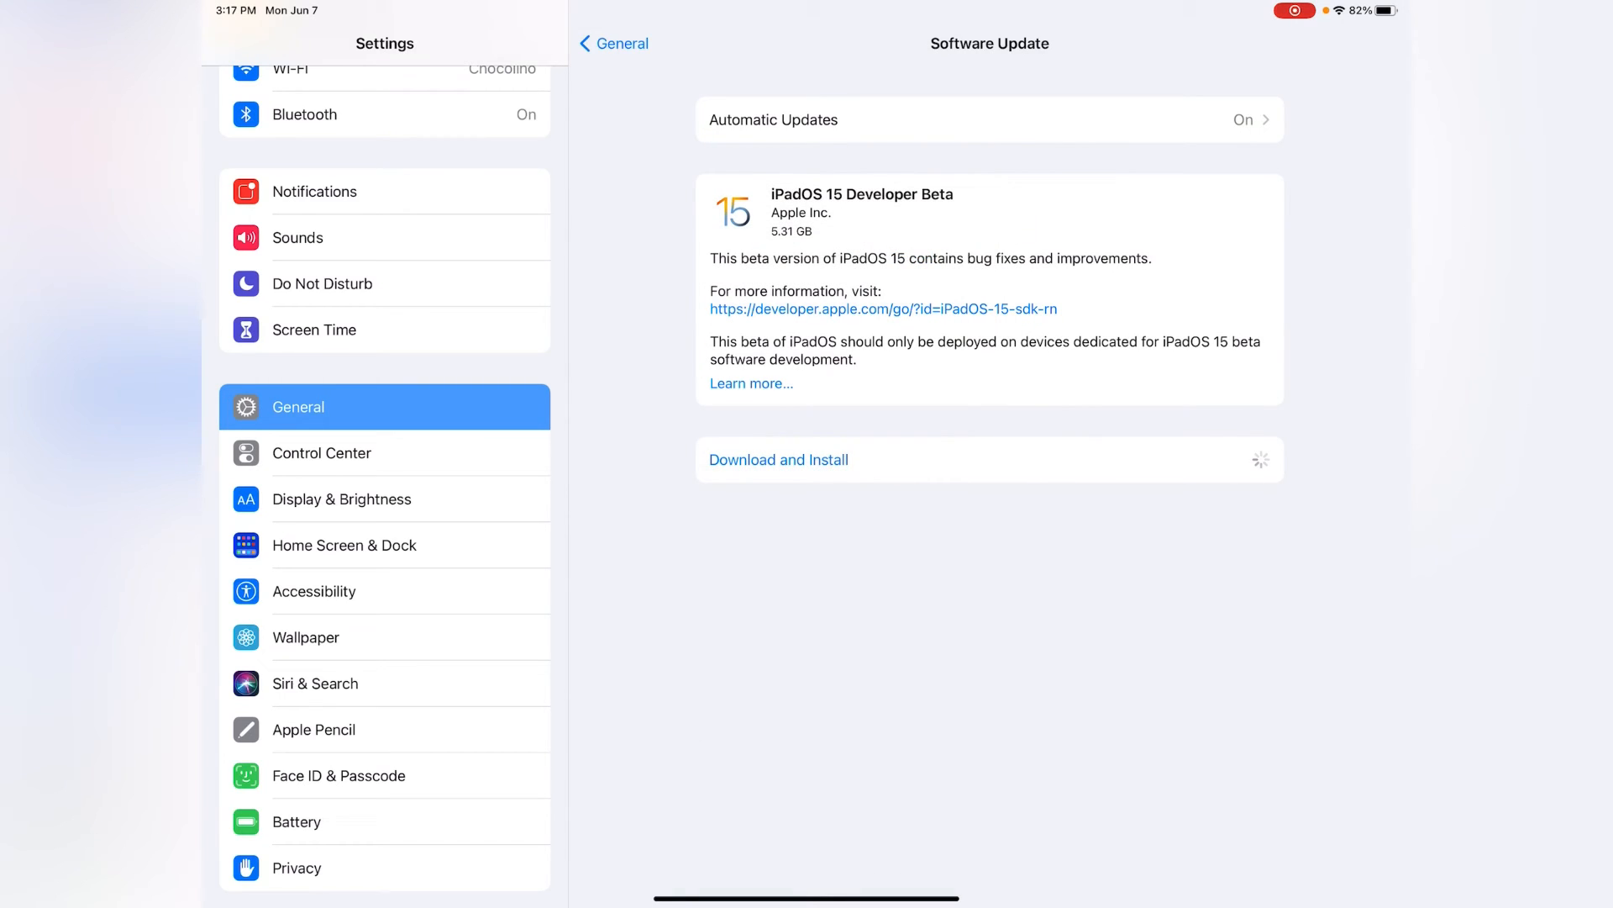
pyautogui.click(778, 459)
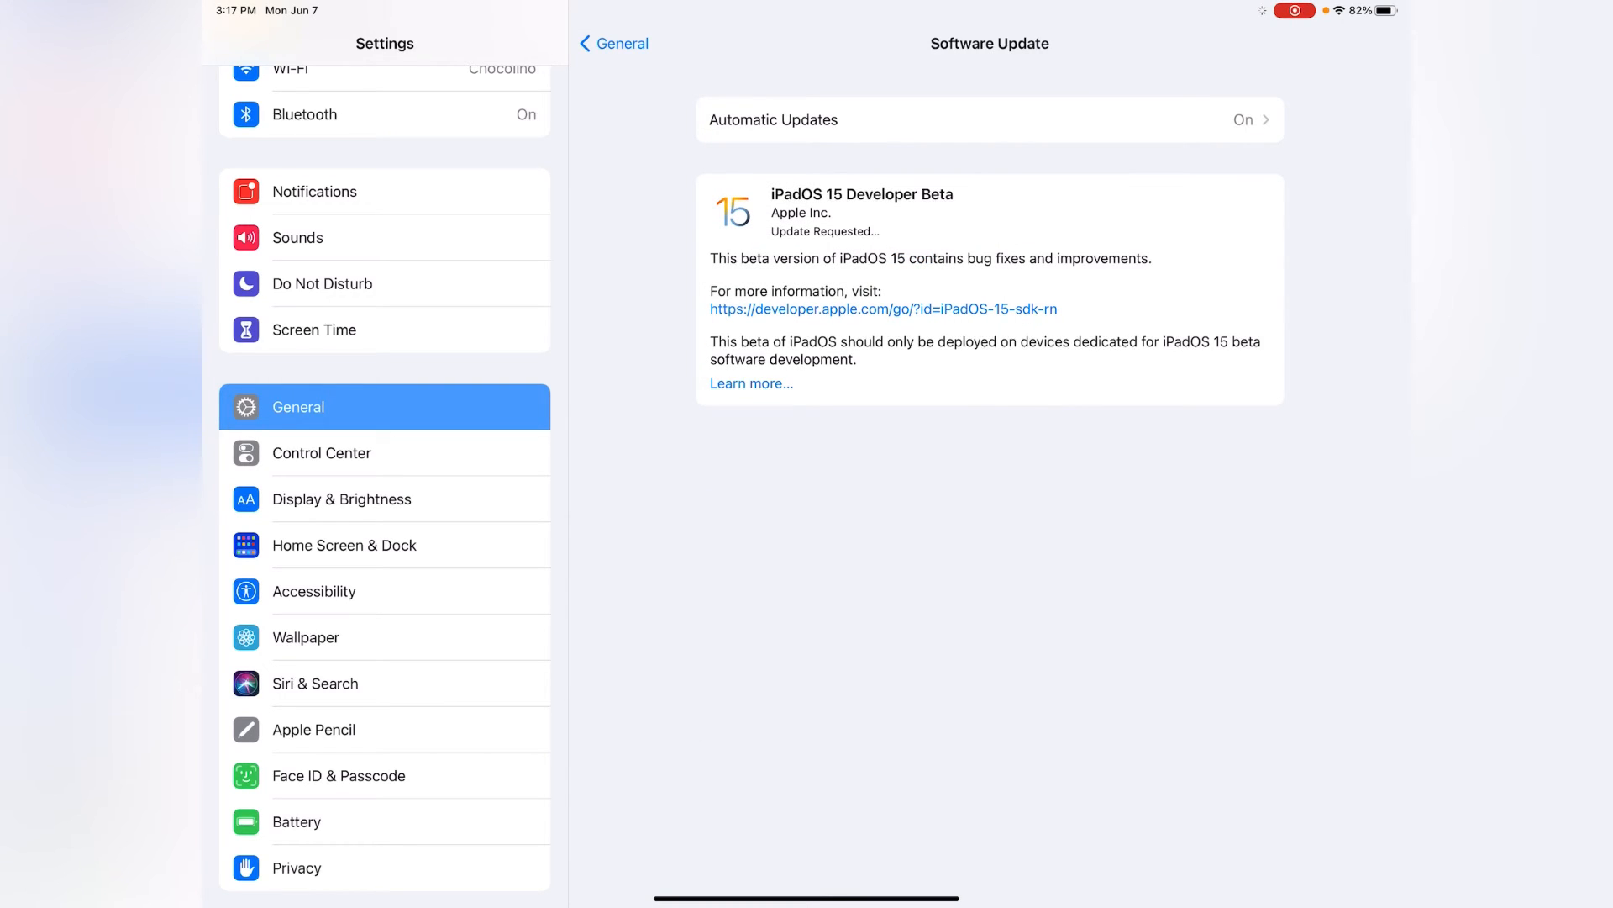